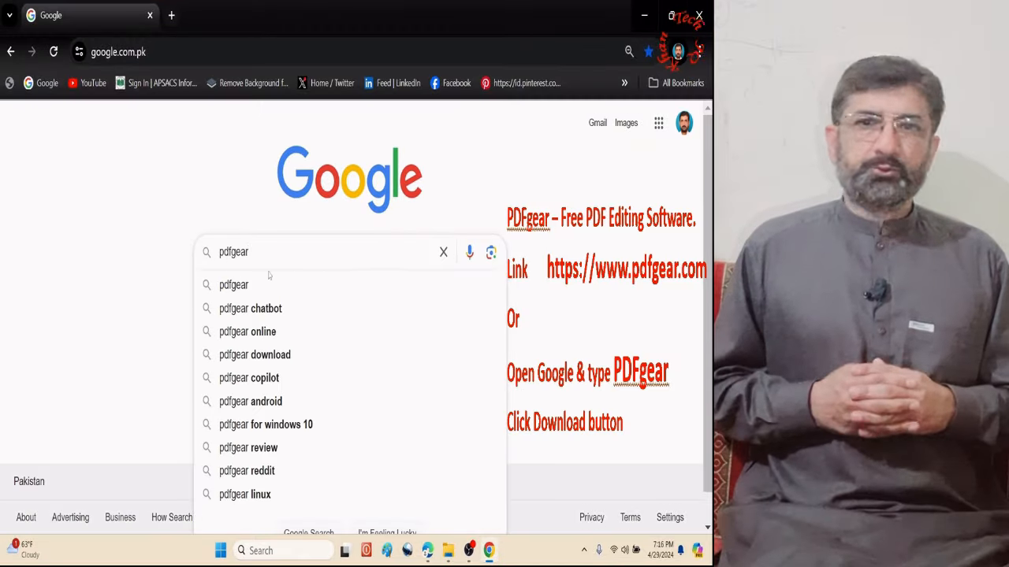
Step: Search Google for pdfgear
key("Enter")
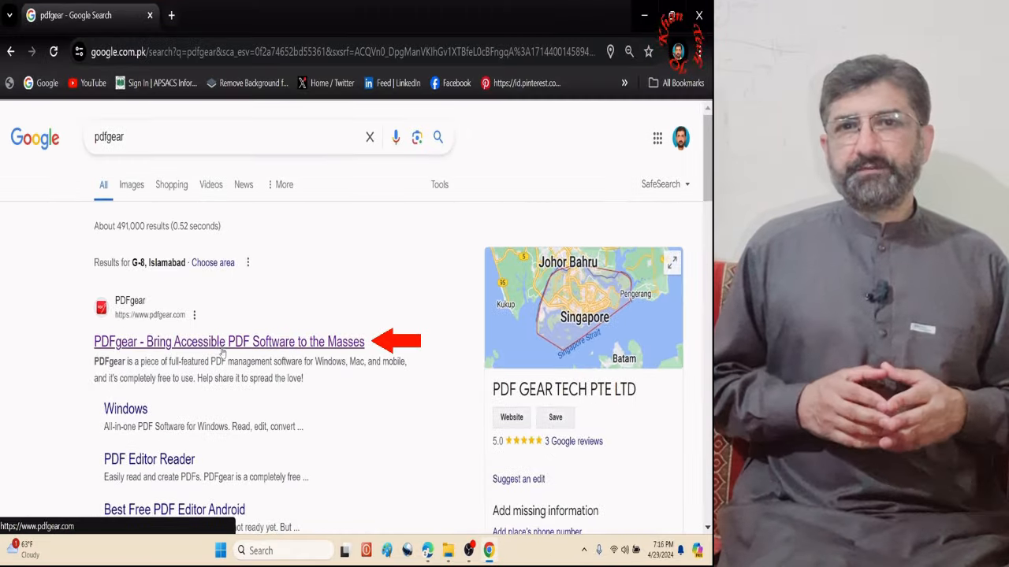
left_click(228, 341)
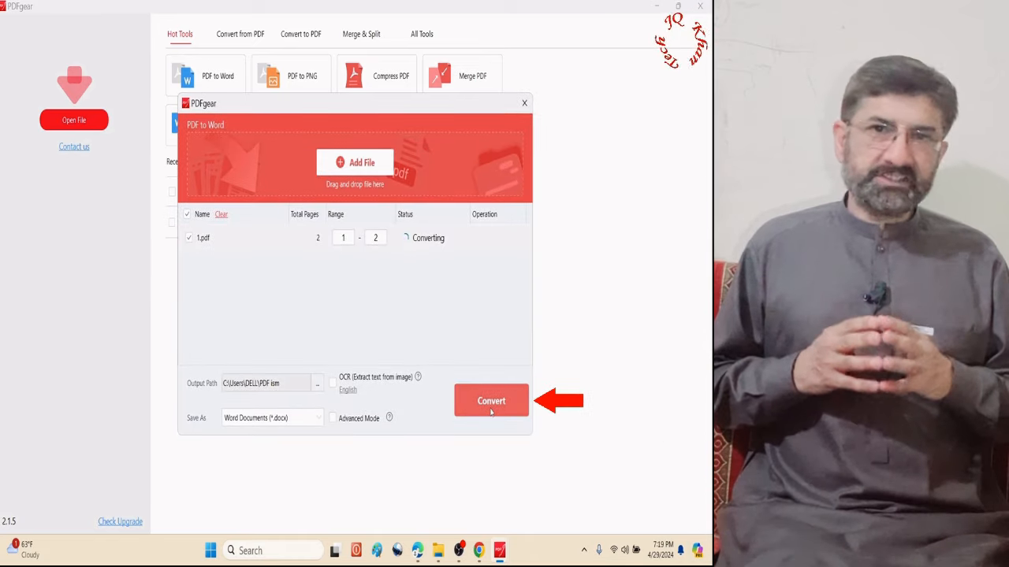
left_click(490, 400)
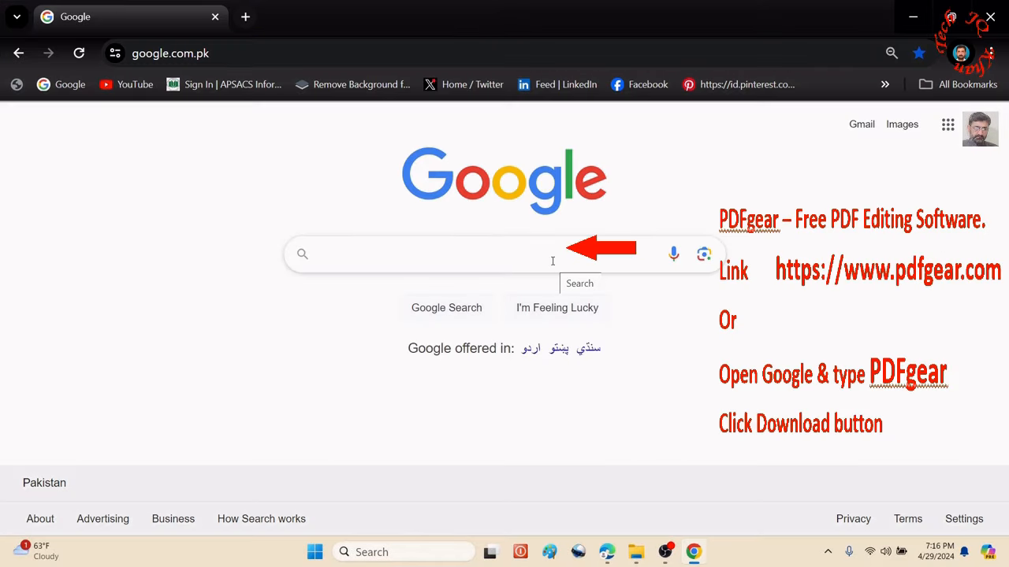
type("pdfgear")
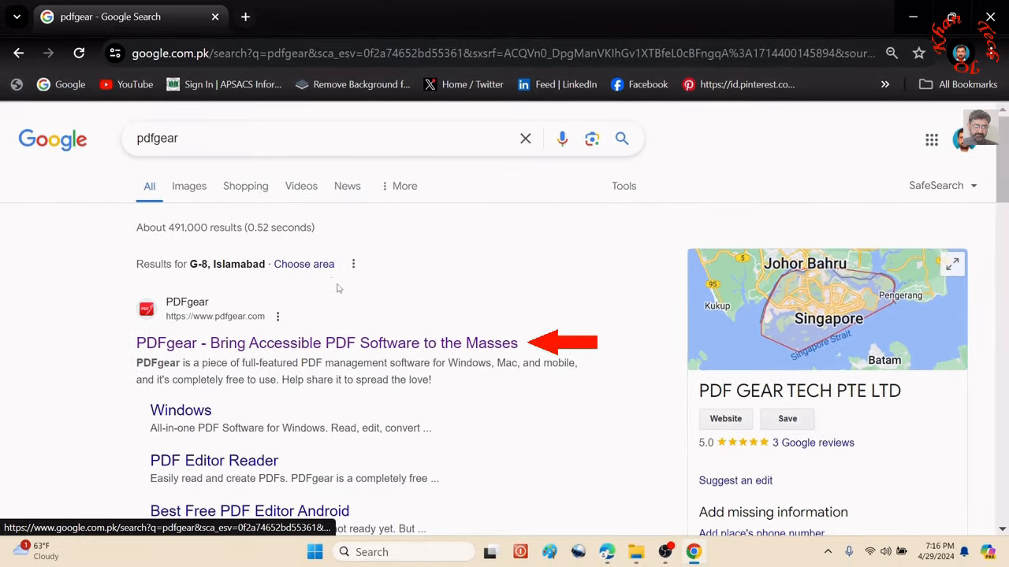
Step: Open the official PDFgear result in a new tab and switch to it
right_click(326, 342)
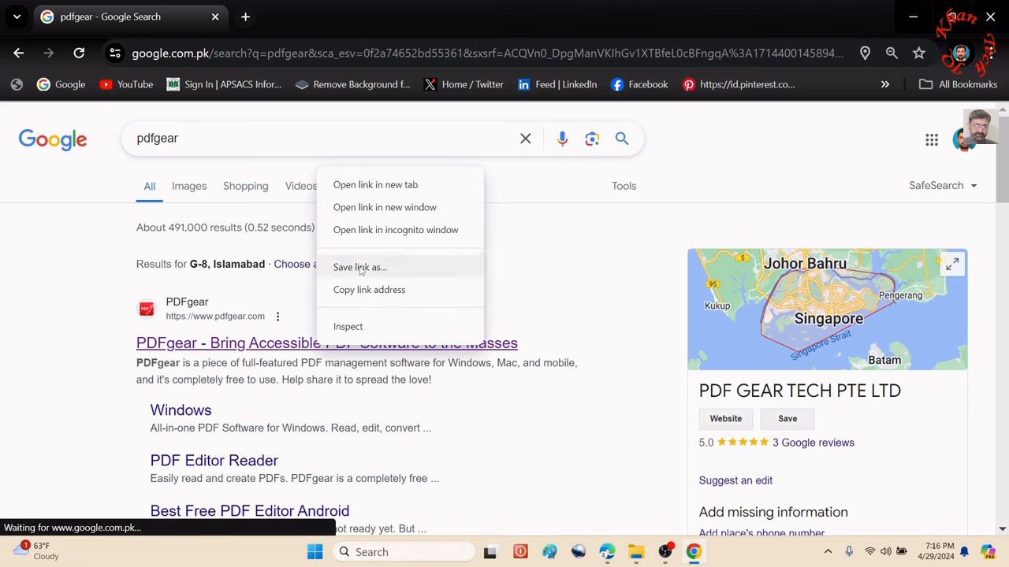
left_click(375, 185)
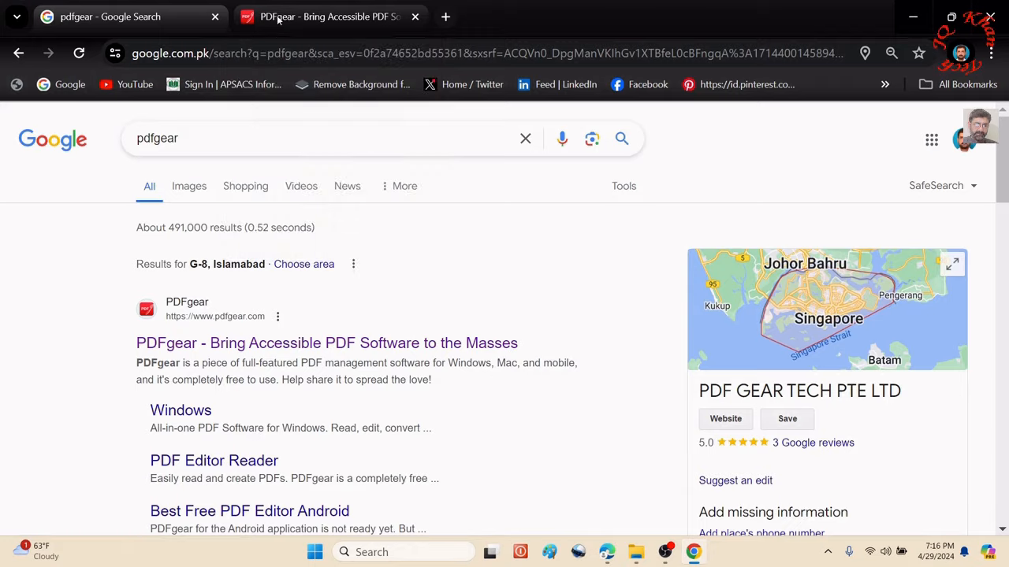
left_click(323, 16)
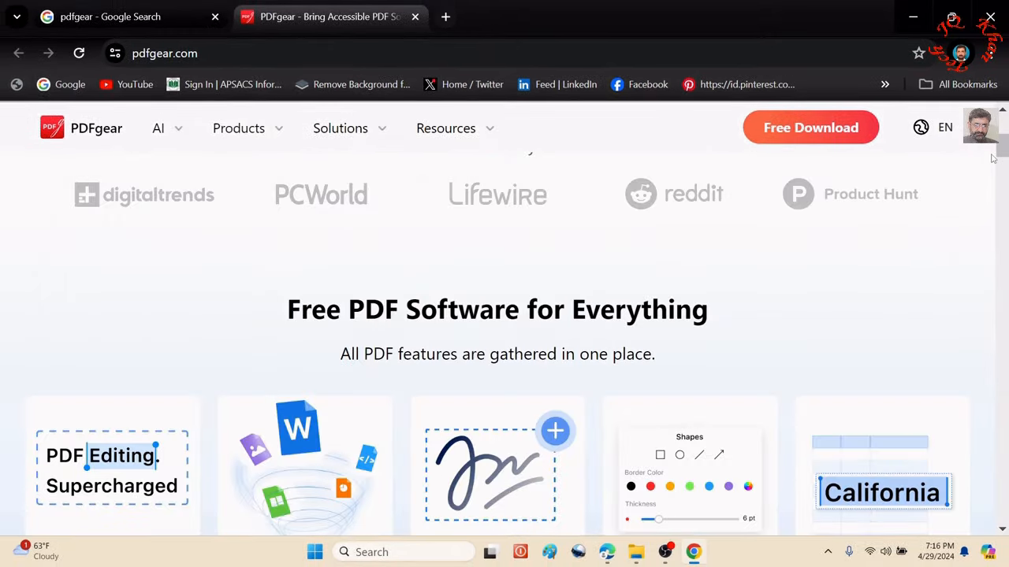
Step: Browse the PDFgear site's features and start the free download
scroll("down", 3)
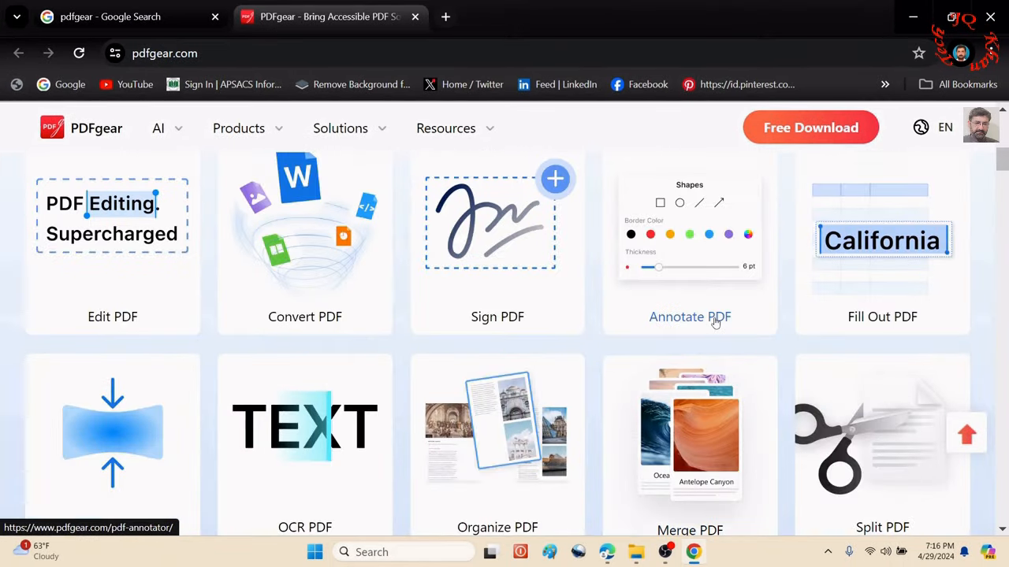
left_click(445, 16)
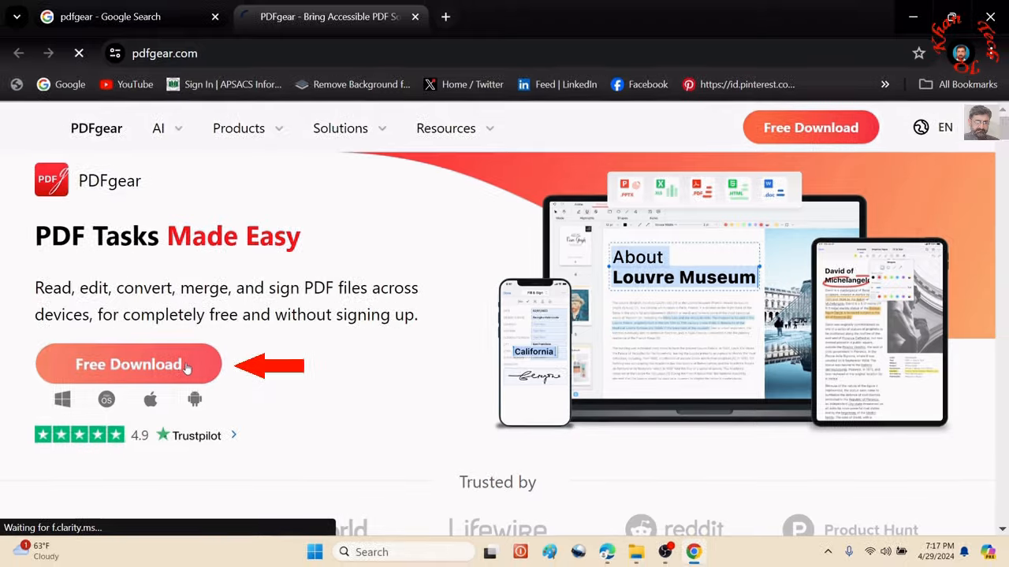
left_click(128, 364)
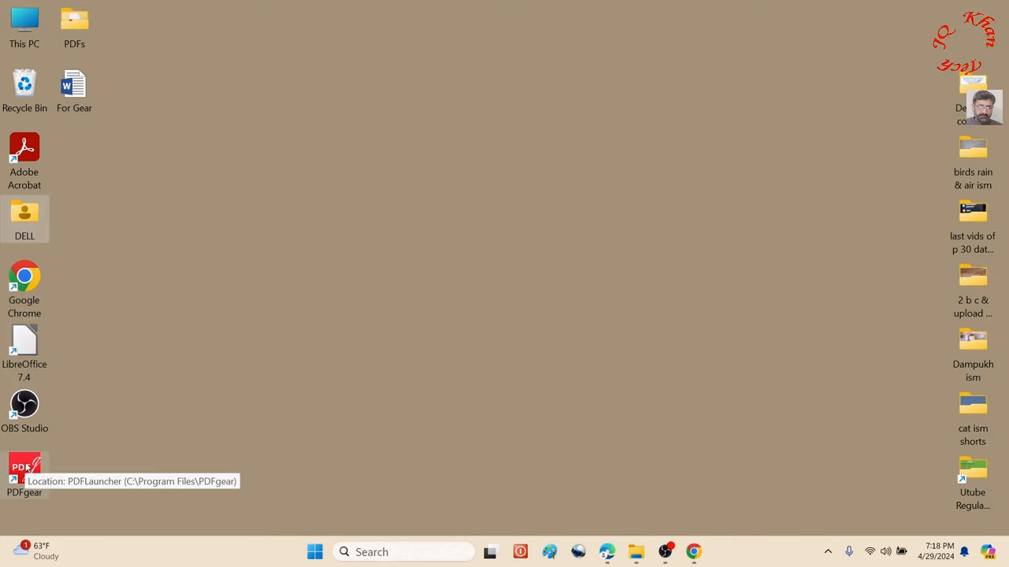
Step: Launch PDFgear and convert 1.pdf to Word with the PDF to Word tool
double_click(24, 469)
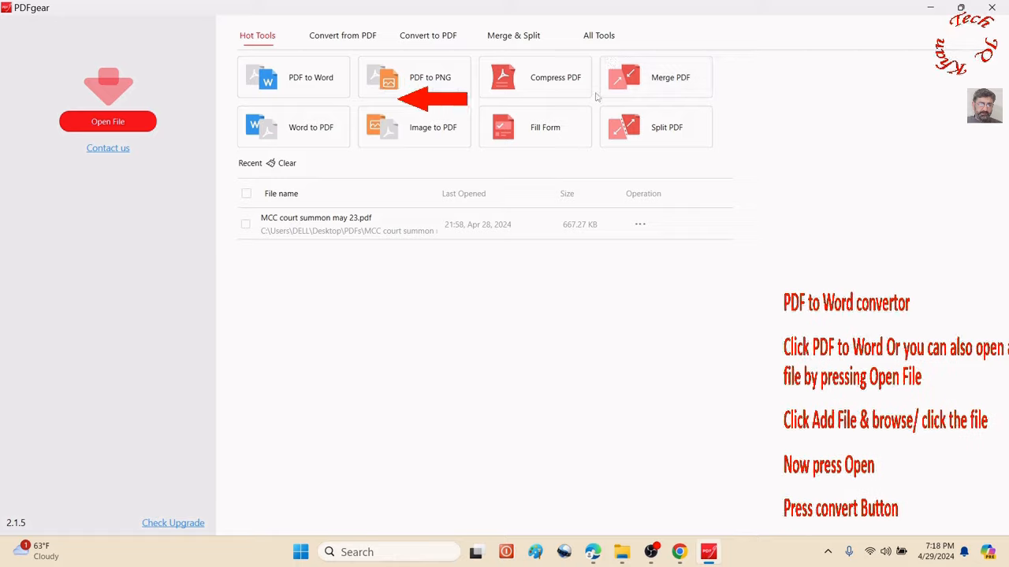
left_click(311, 77)
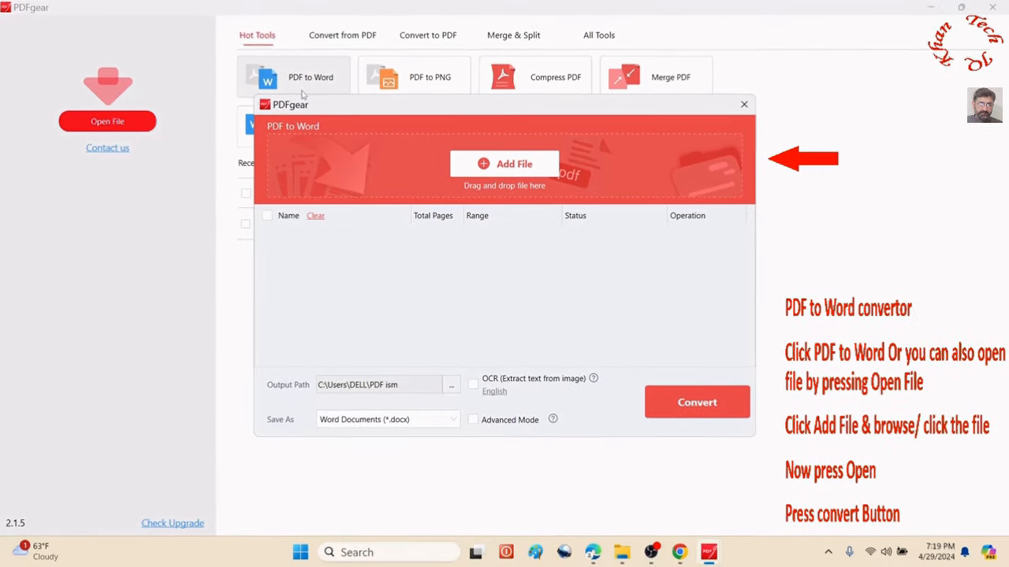
left_click(504, 164)
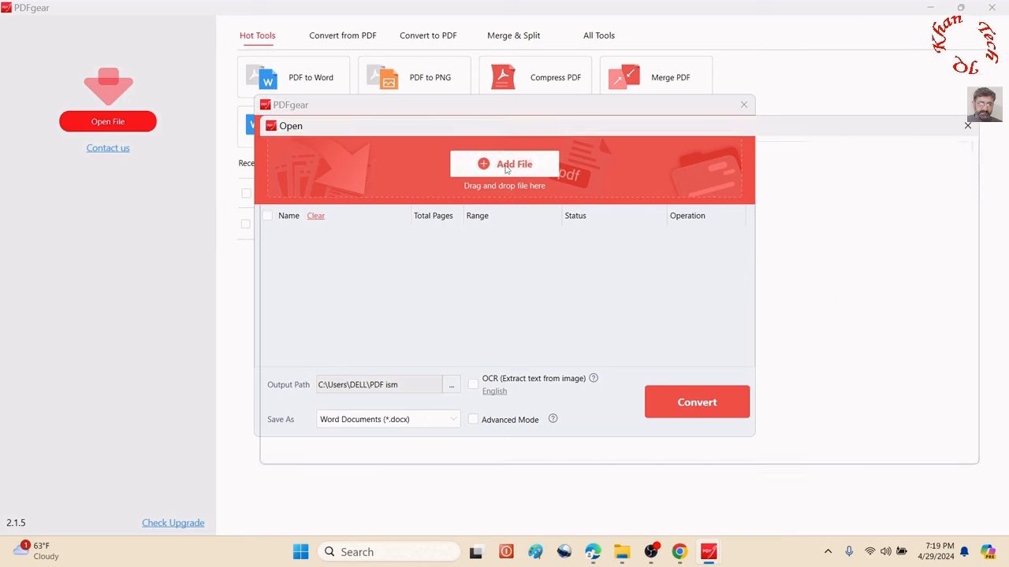
left_click(504, 164)
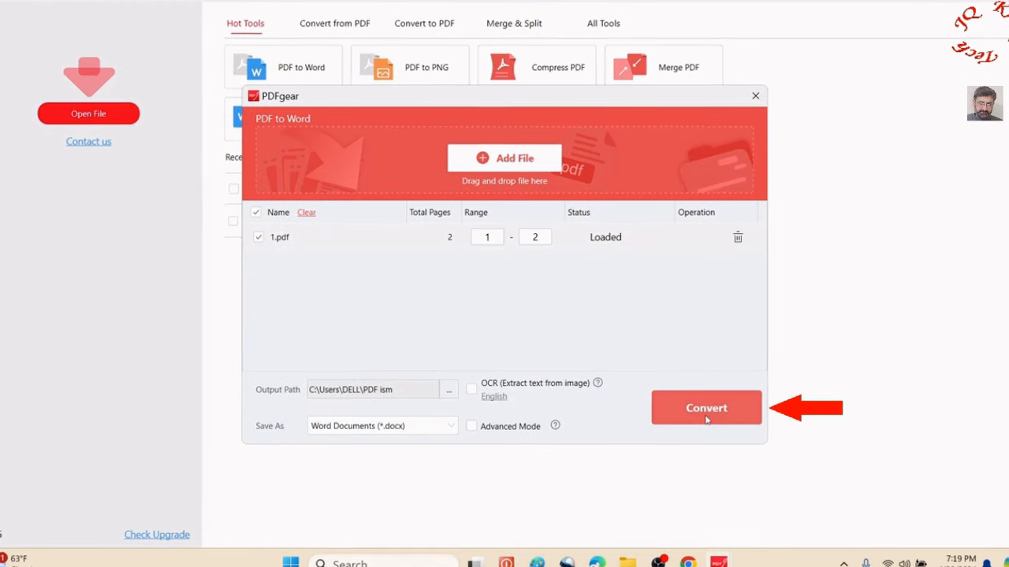
left_click(706, 408)
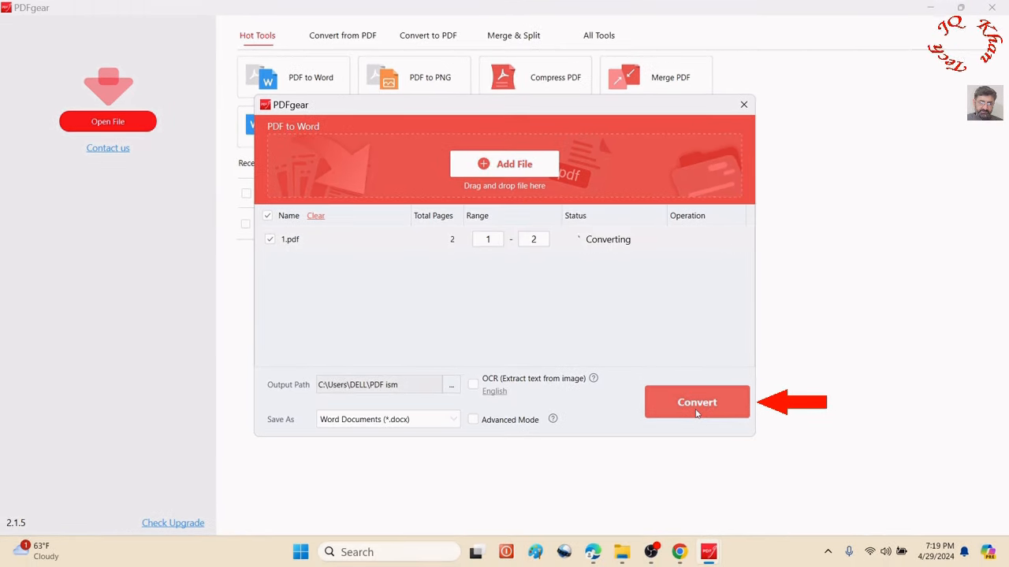
left_click(697, 402)
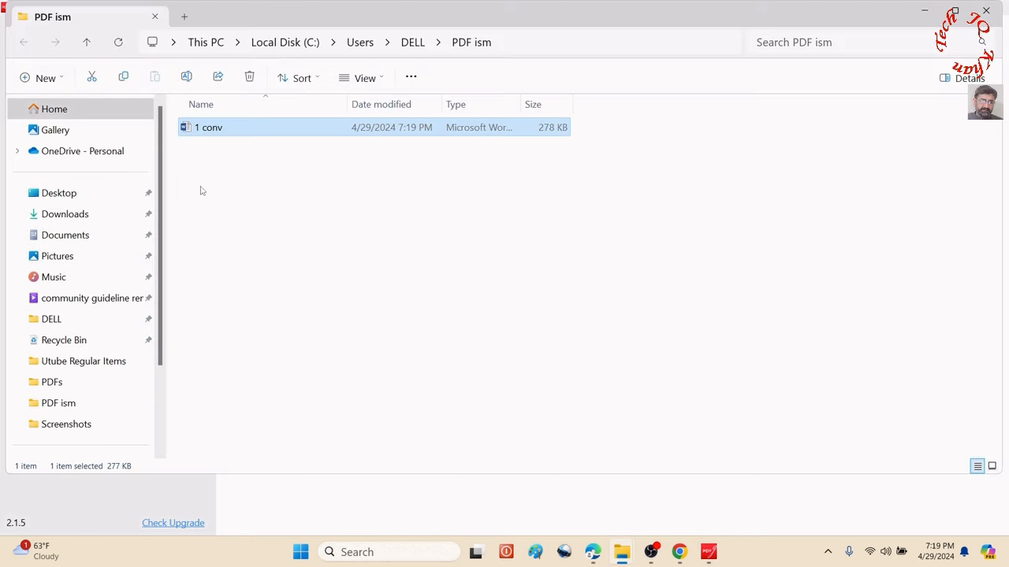
Step: Open the converted '1 conv' Word file from the PDF ism folder
double_click(208, 127)
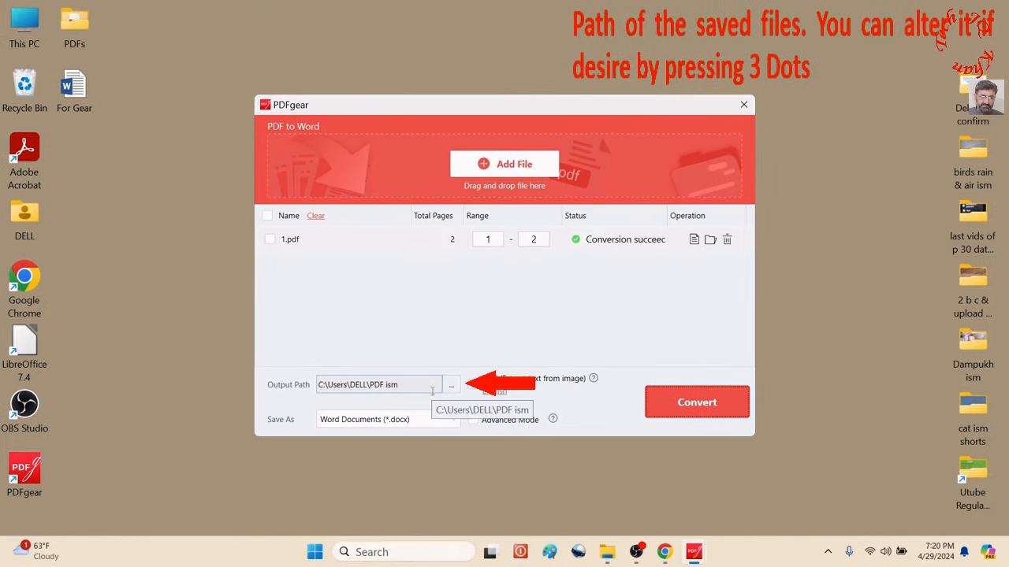
Step: Cancel the output folder picker and close the PDF to Word window
left_click(451, 384)
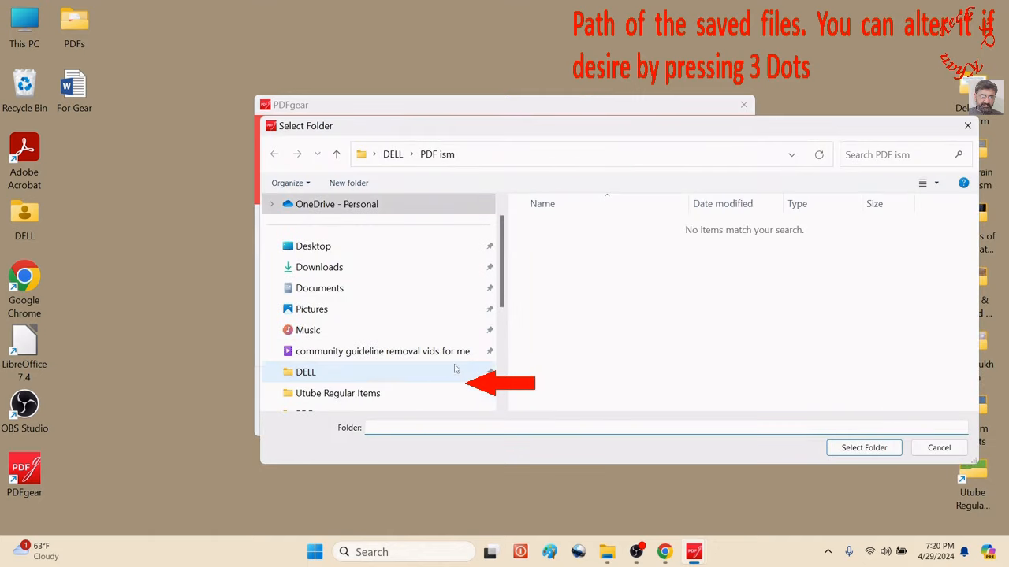
left_click(938, 448)
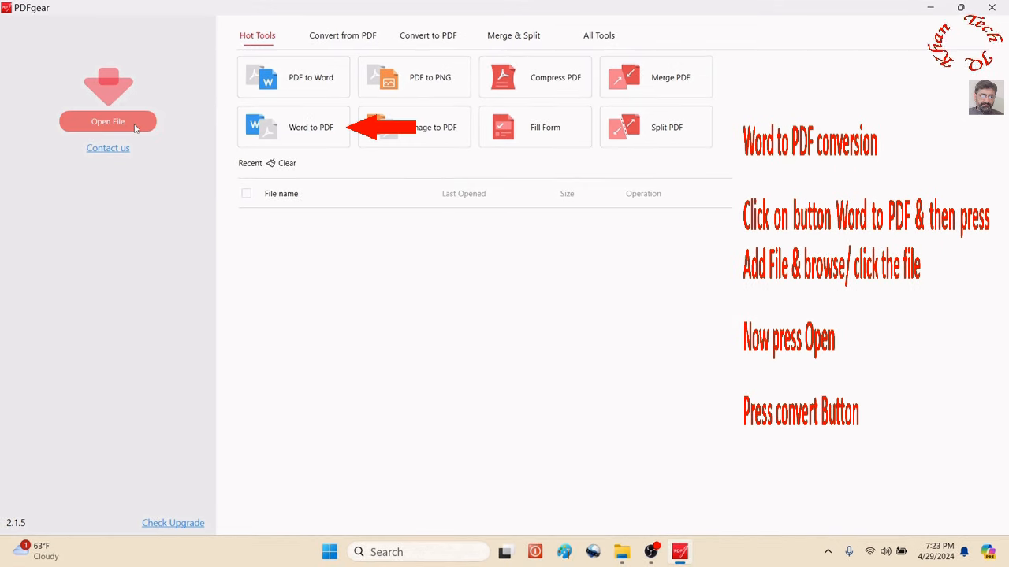
mouse_move(298, 133)
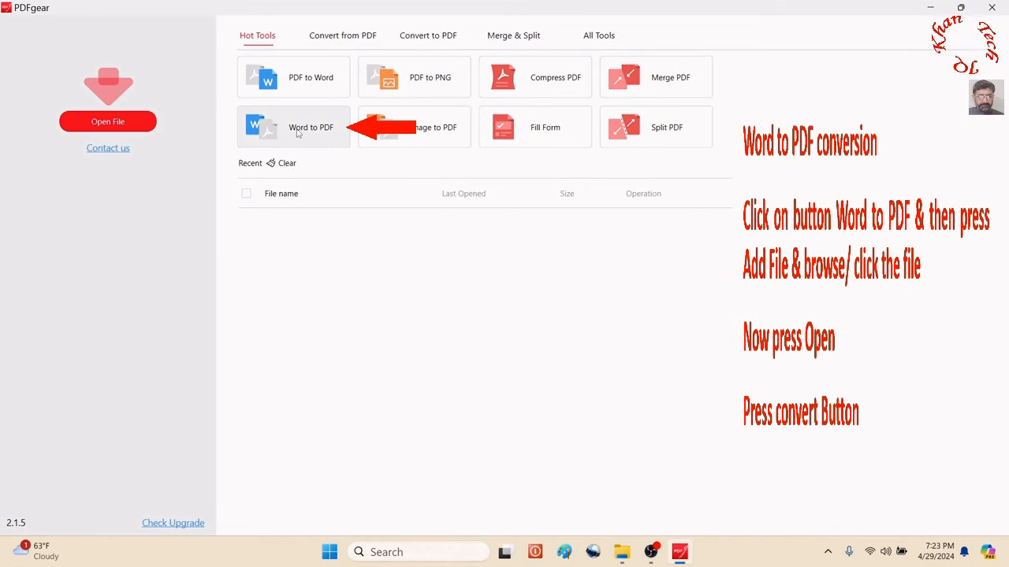
Step: Convert For Gear.docx to PDF using the Word to PDF tool
left_click(311, 127)
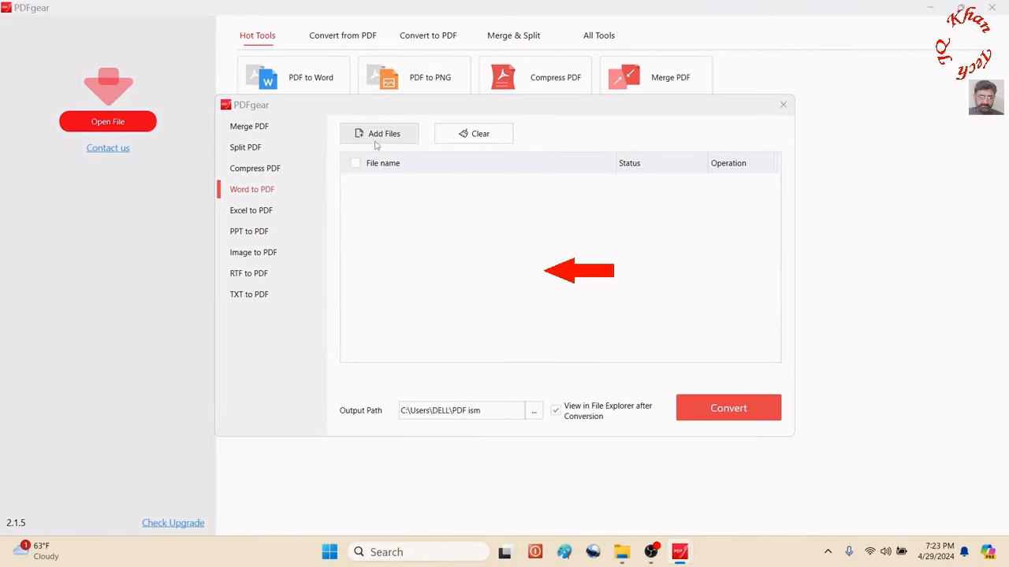
left_click(383, 134)
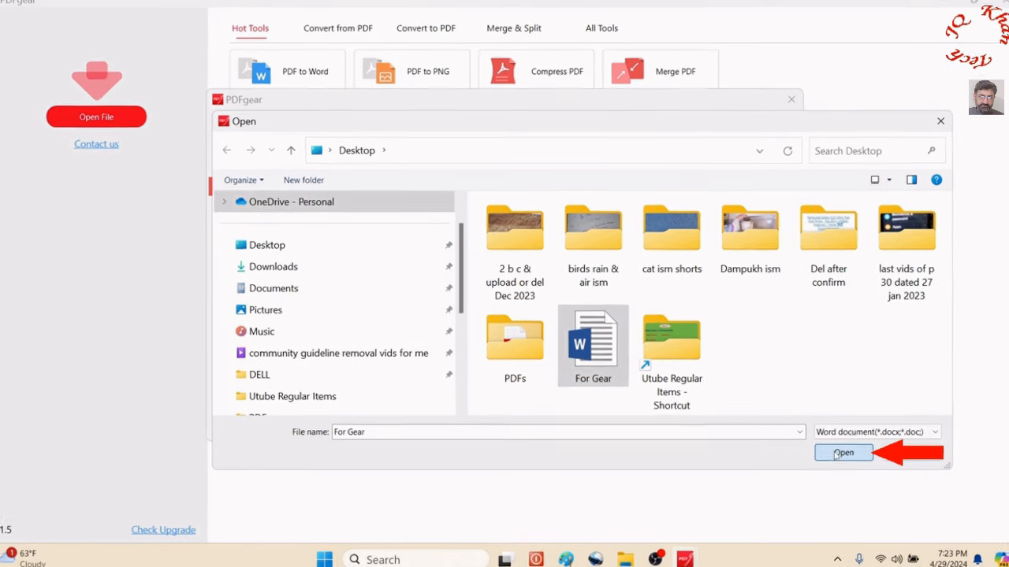
left_click(842, 453)
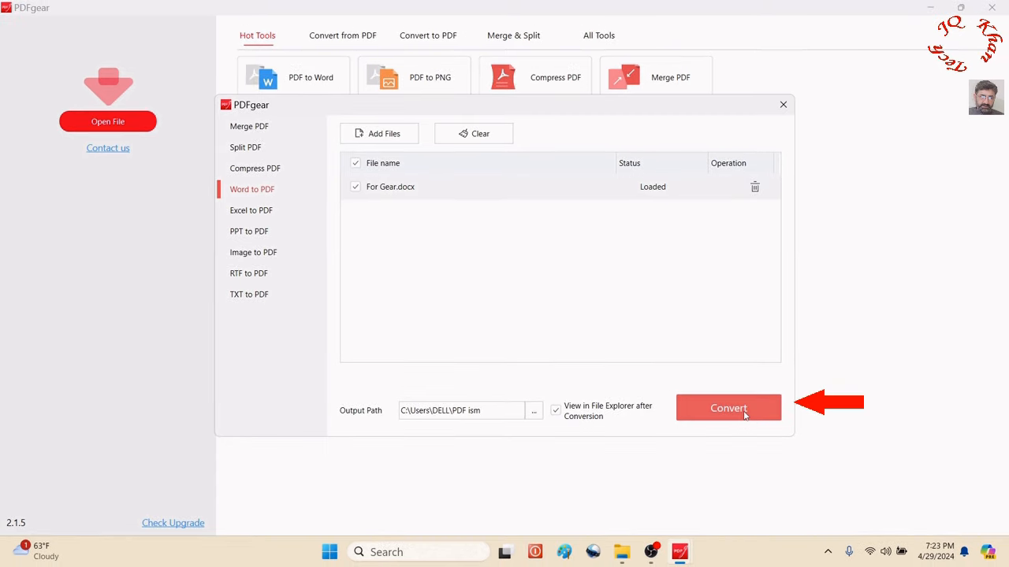
left_click(727, 407)
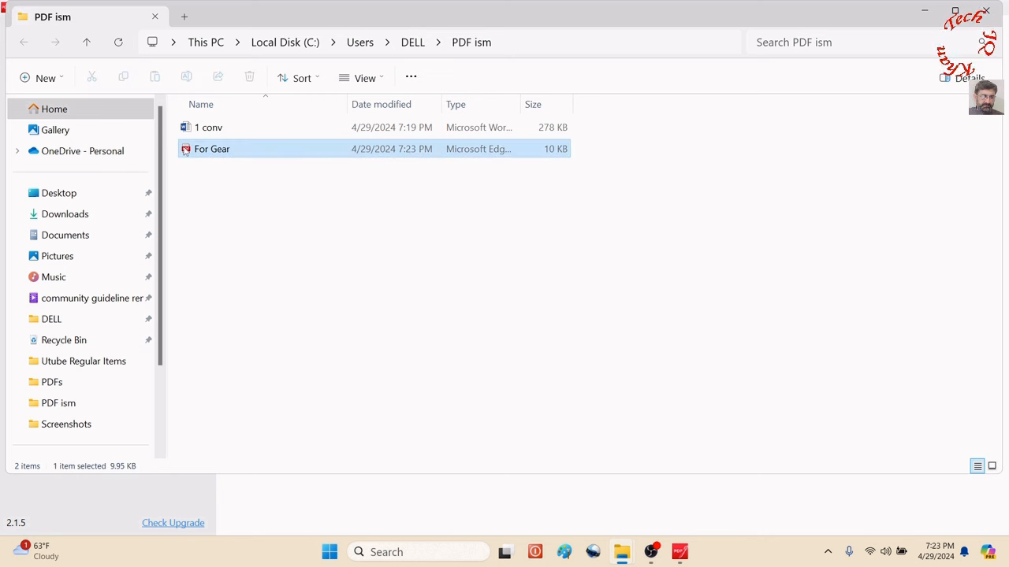
Step: View the converted For Gear PDF, then relaunch PDFgear from its desktop shortcut
double_click(212, 149)
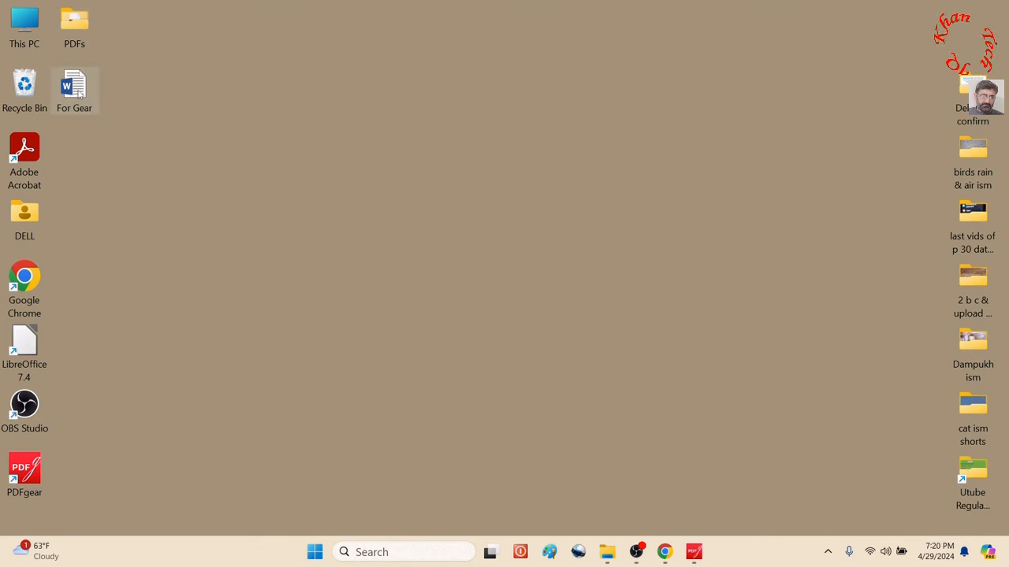
double_click(74, 85)
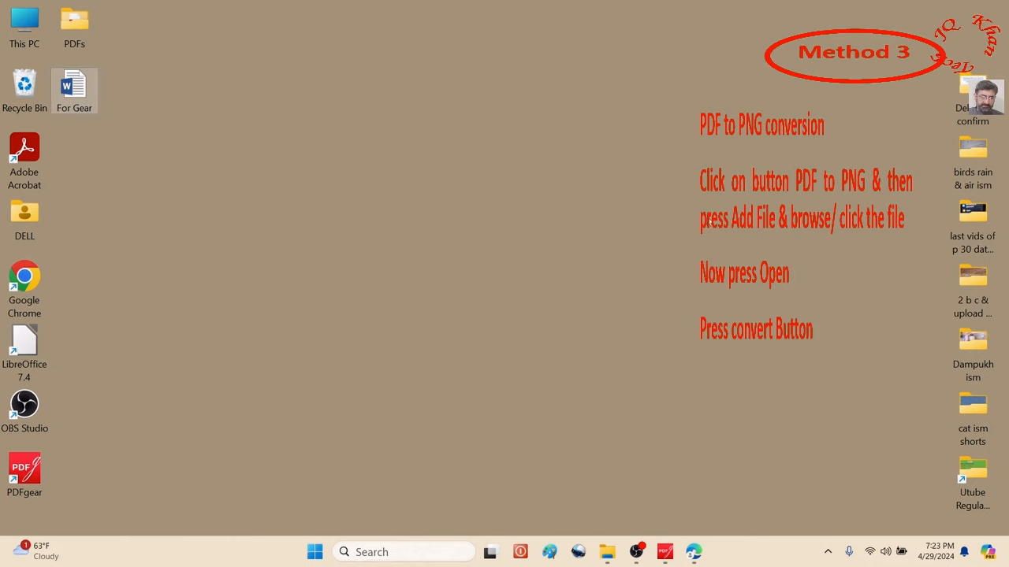
double_click(24, 470)
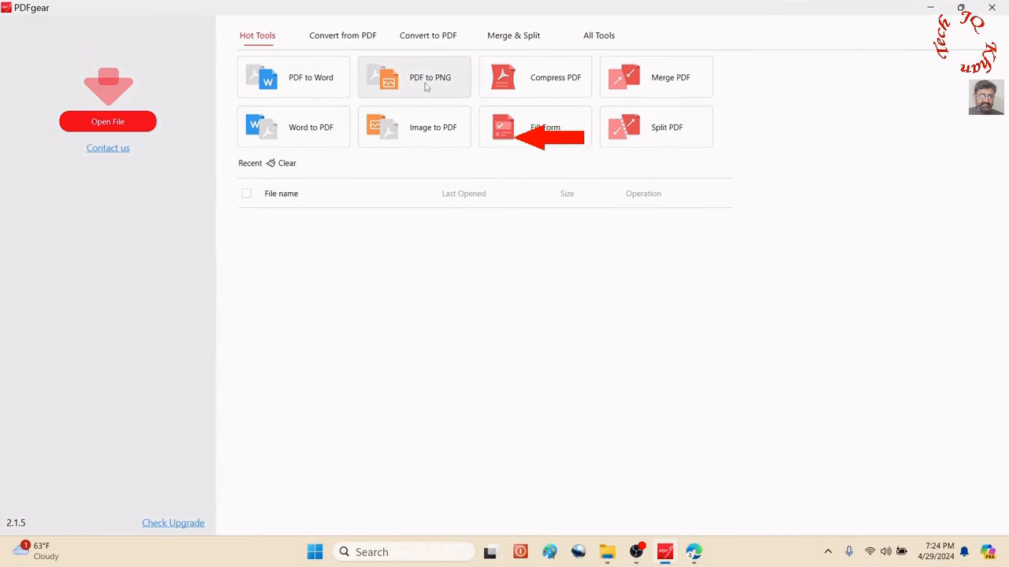
Step: Add a PDF to the PDF to PNG tool and convert it to PNG images
left_click(430, 78)
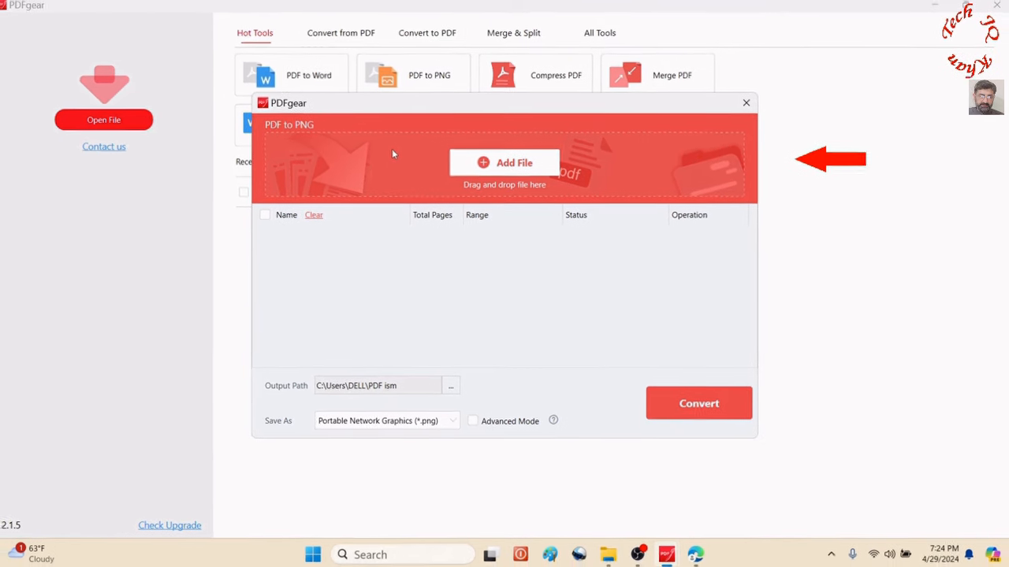
left_click(504, 163)
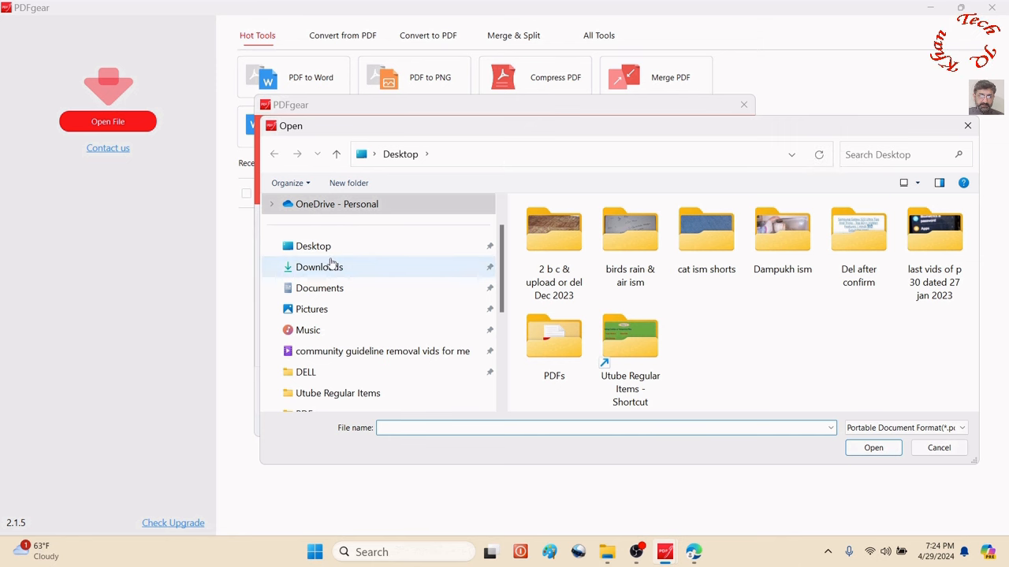
double_click(554, 339)
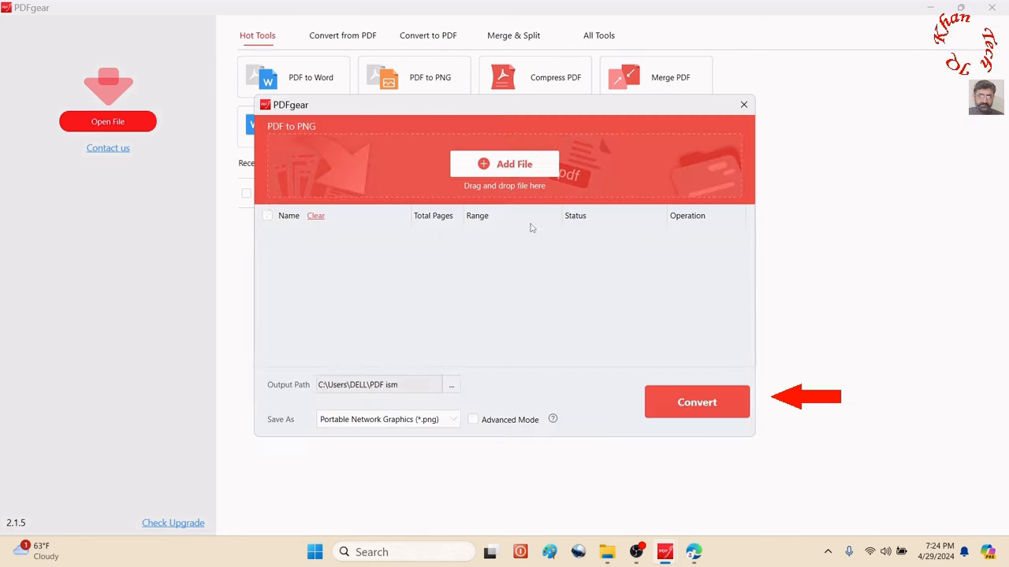
left_click(697, 402)
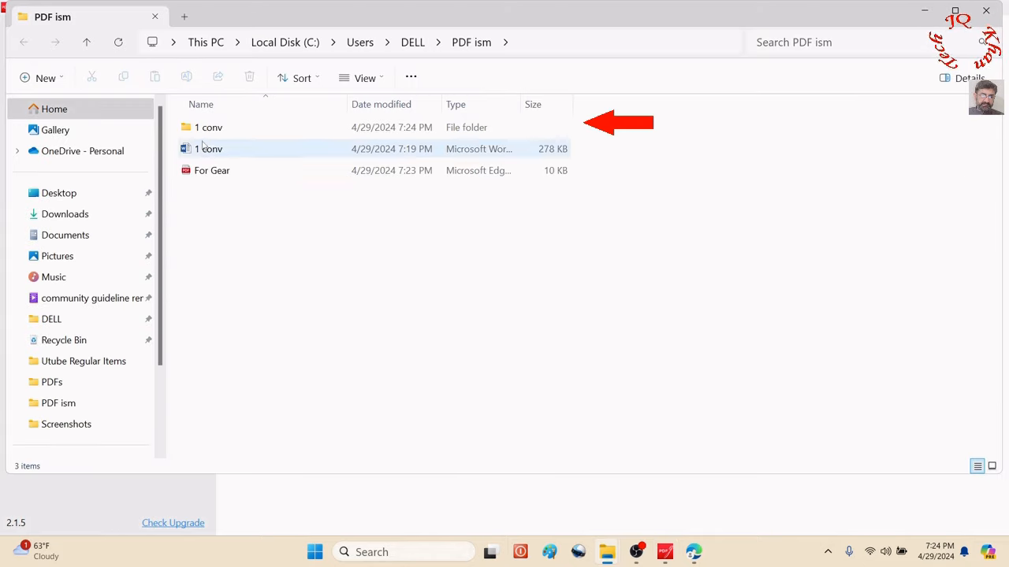
Step: Open the '1 conv' PNG output folder and the PDF named 1
double_click(208, 127)
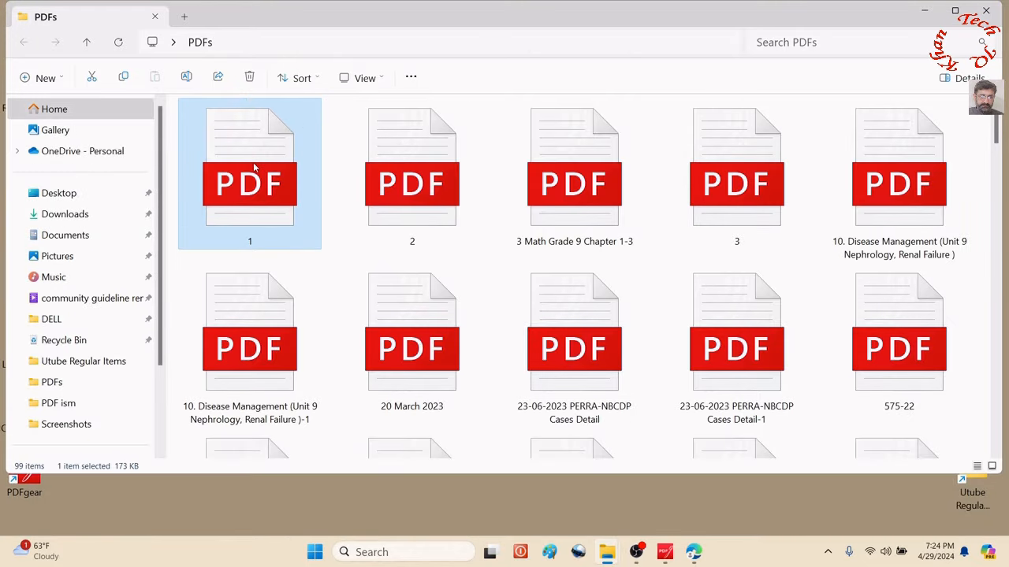
double_click(249, 174)
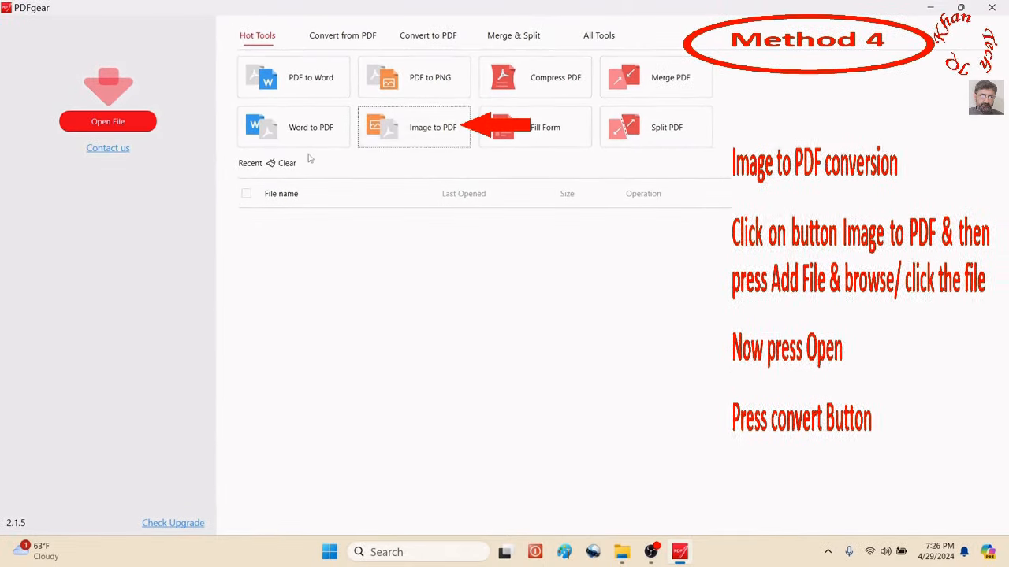
Step: Load four screenshots into the Image to PDF tool and merge them into one PDF
left_click(432, 127)
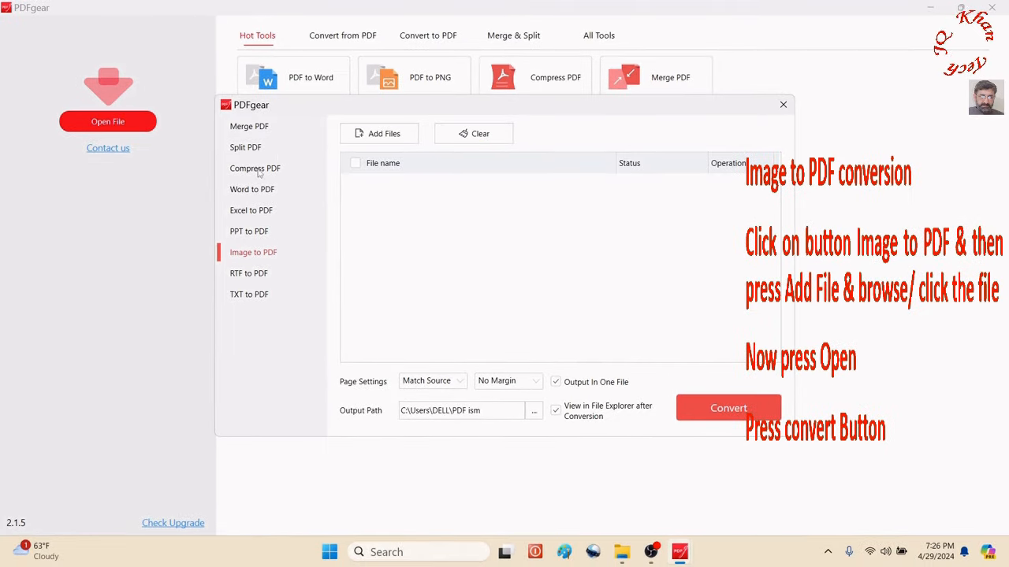
left_click(378, 133)
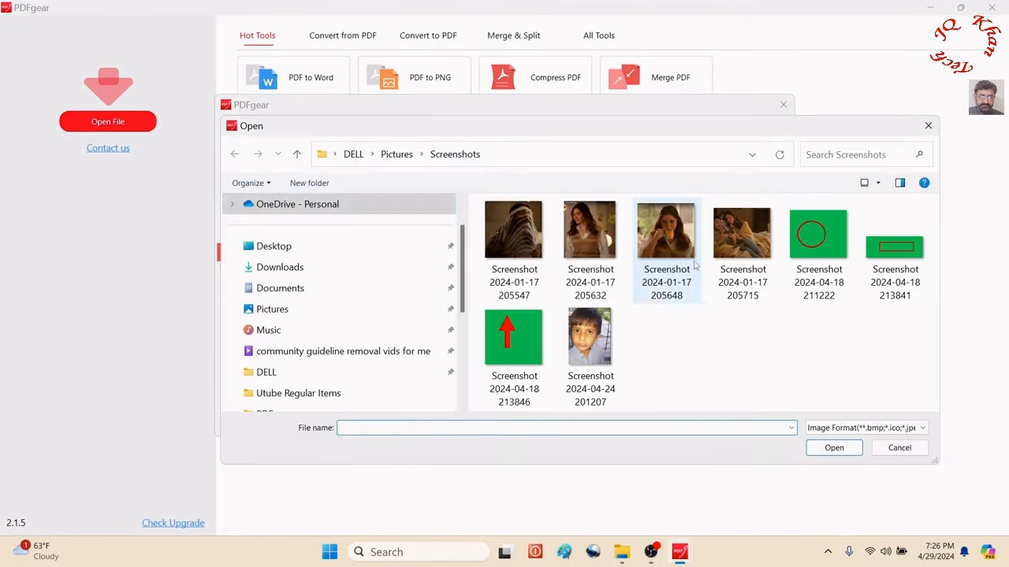
left_click(742, 229)
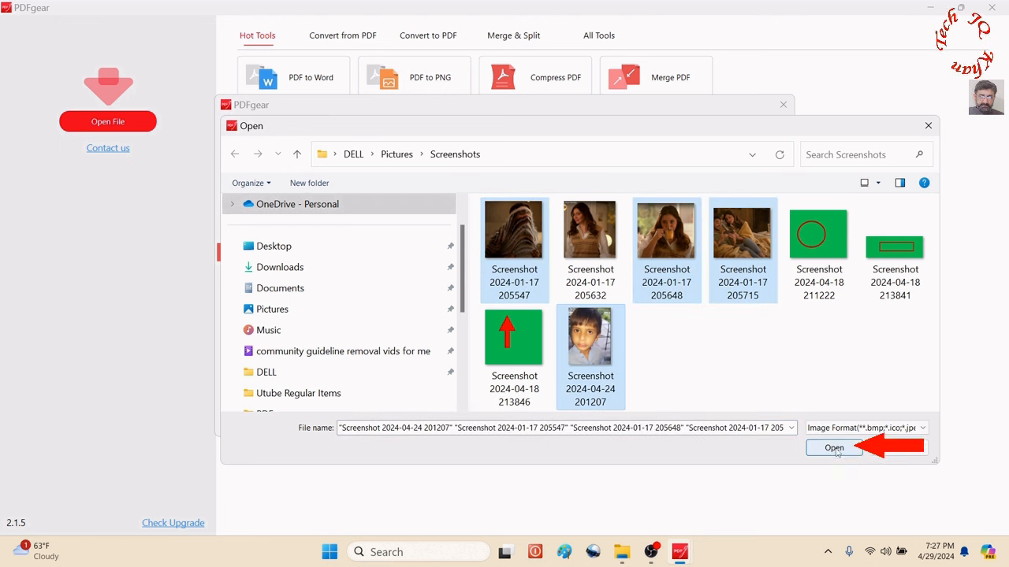
left_click(833, 448)
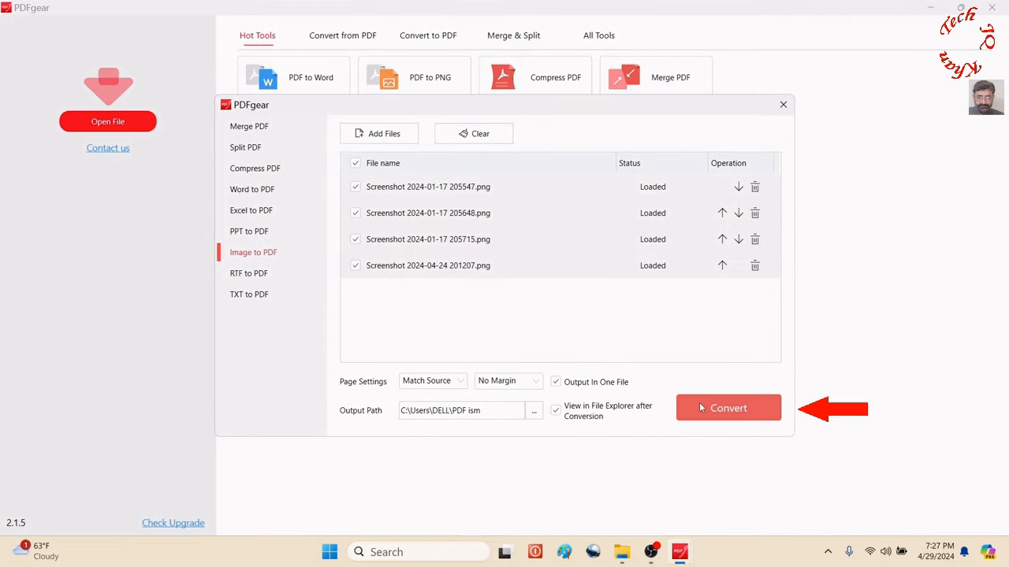
left_click(727, 408)
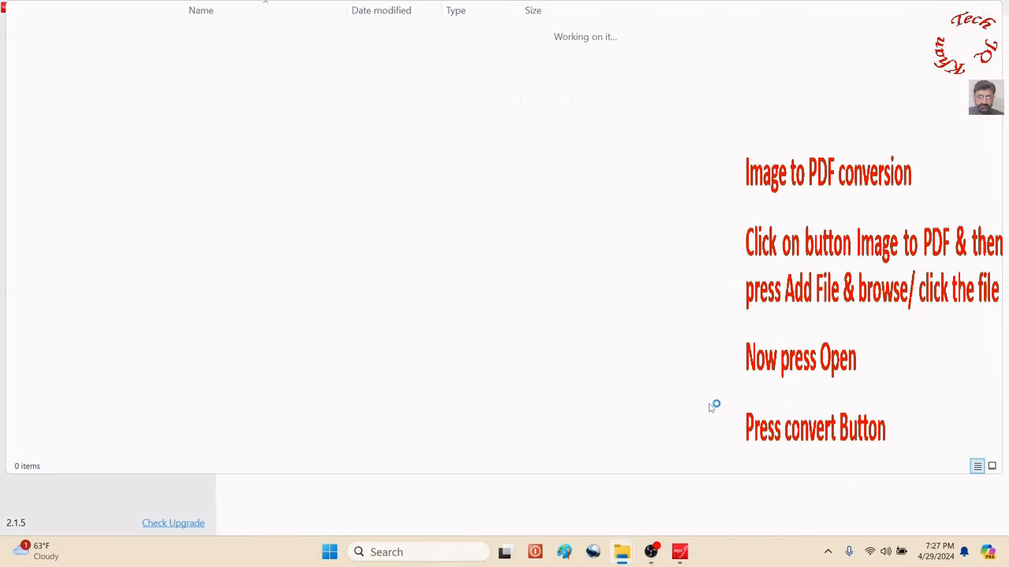
left_click(260, 191)
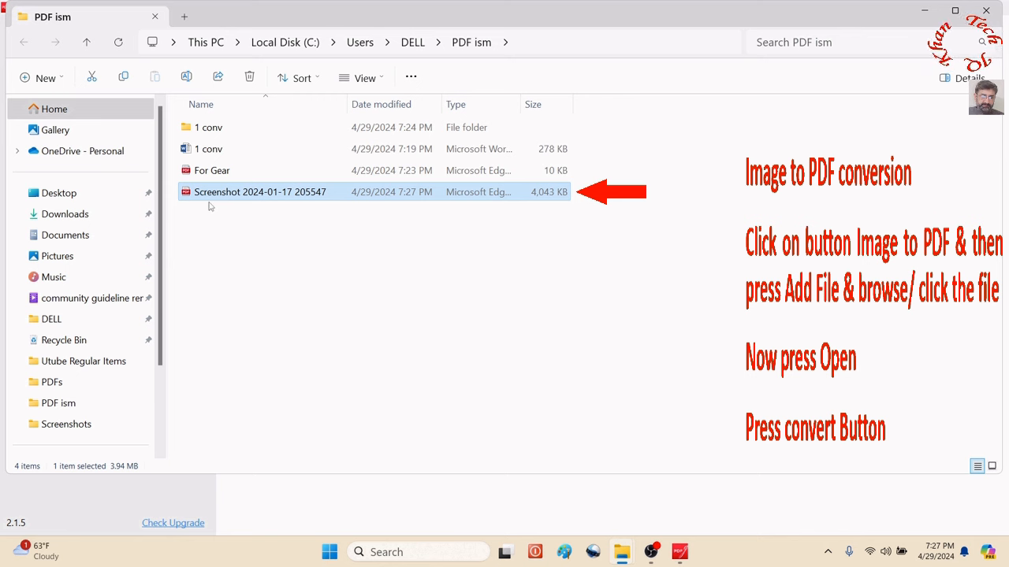
Step: View the combined four-page screenshot PDF in Edge, then open the Pictures Screenshots folder
double_click(260, 191)
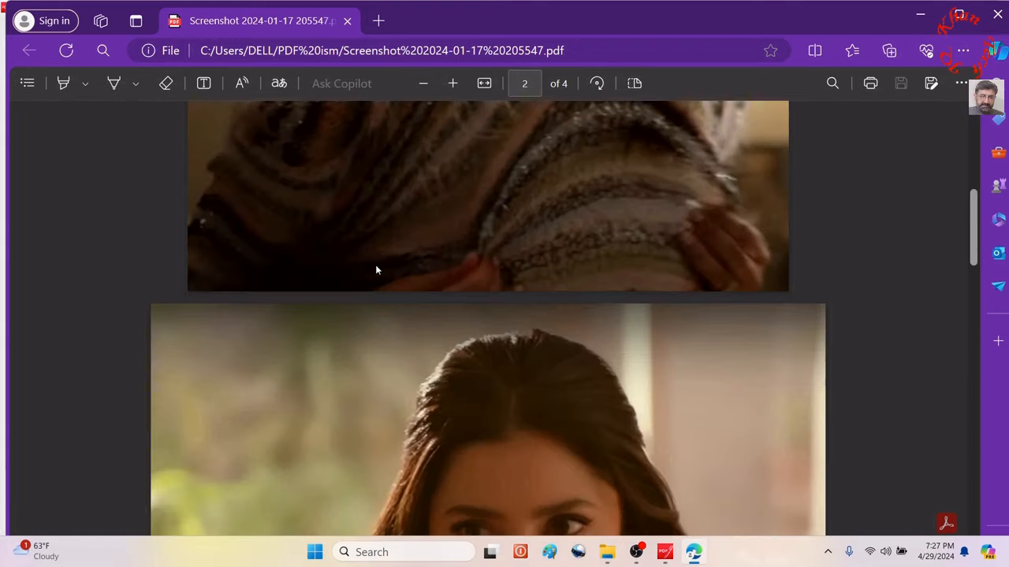
scroll("down", 3)
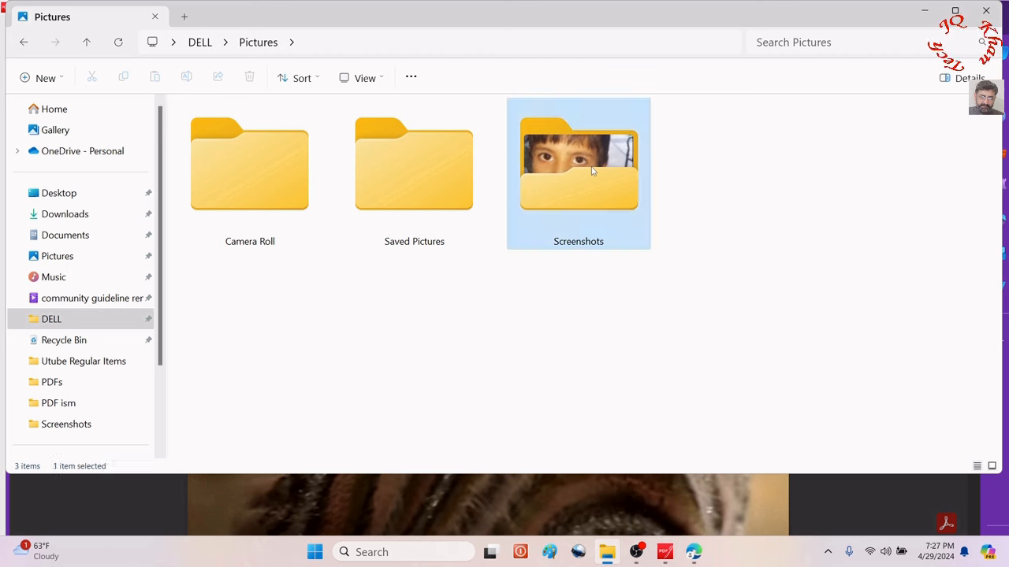
double_click(578, 158)
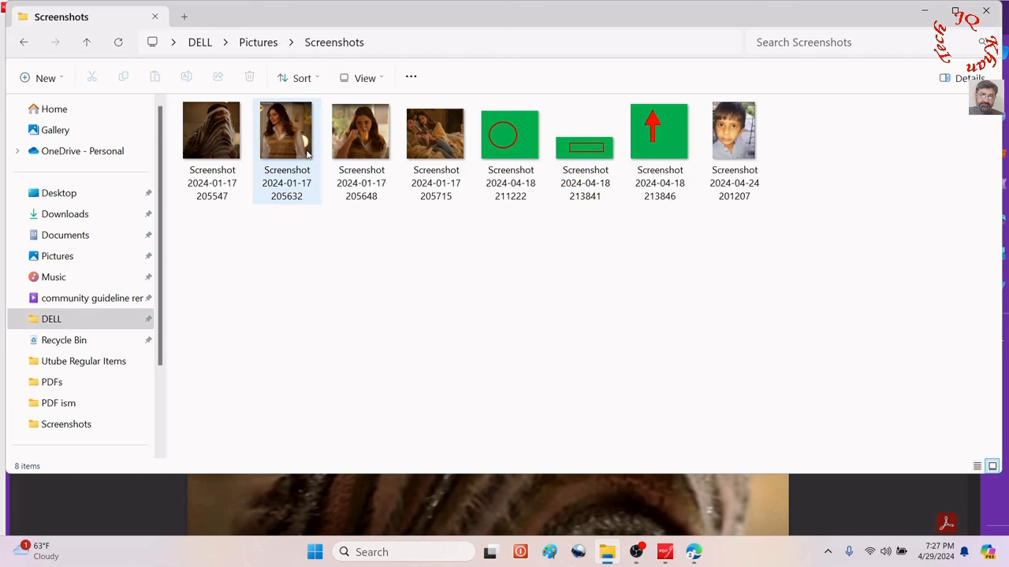